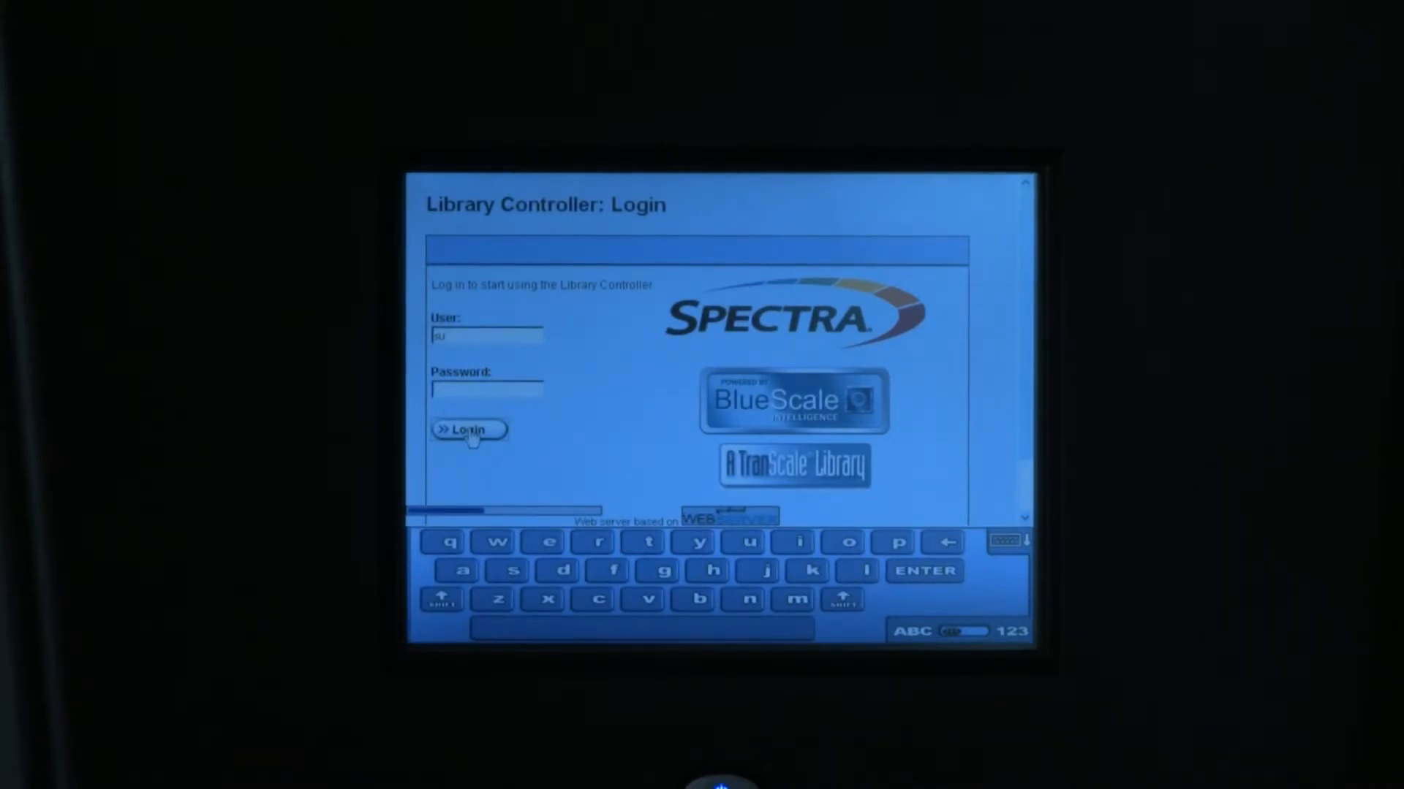
Log in and go to the partitions list under Configuration, showing Partition 1.
left_click(468, 430)
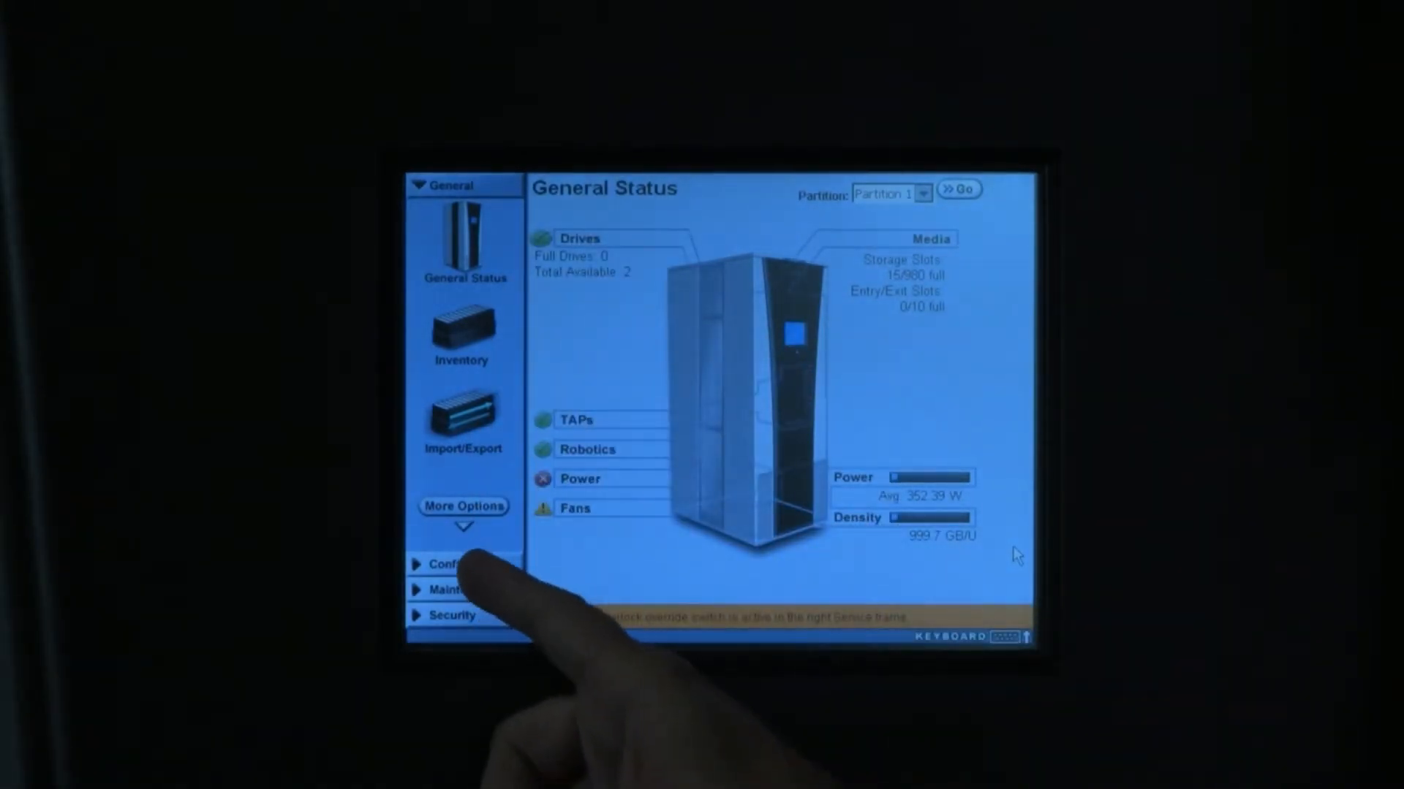
left_click(452, 563)
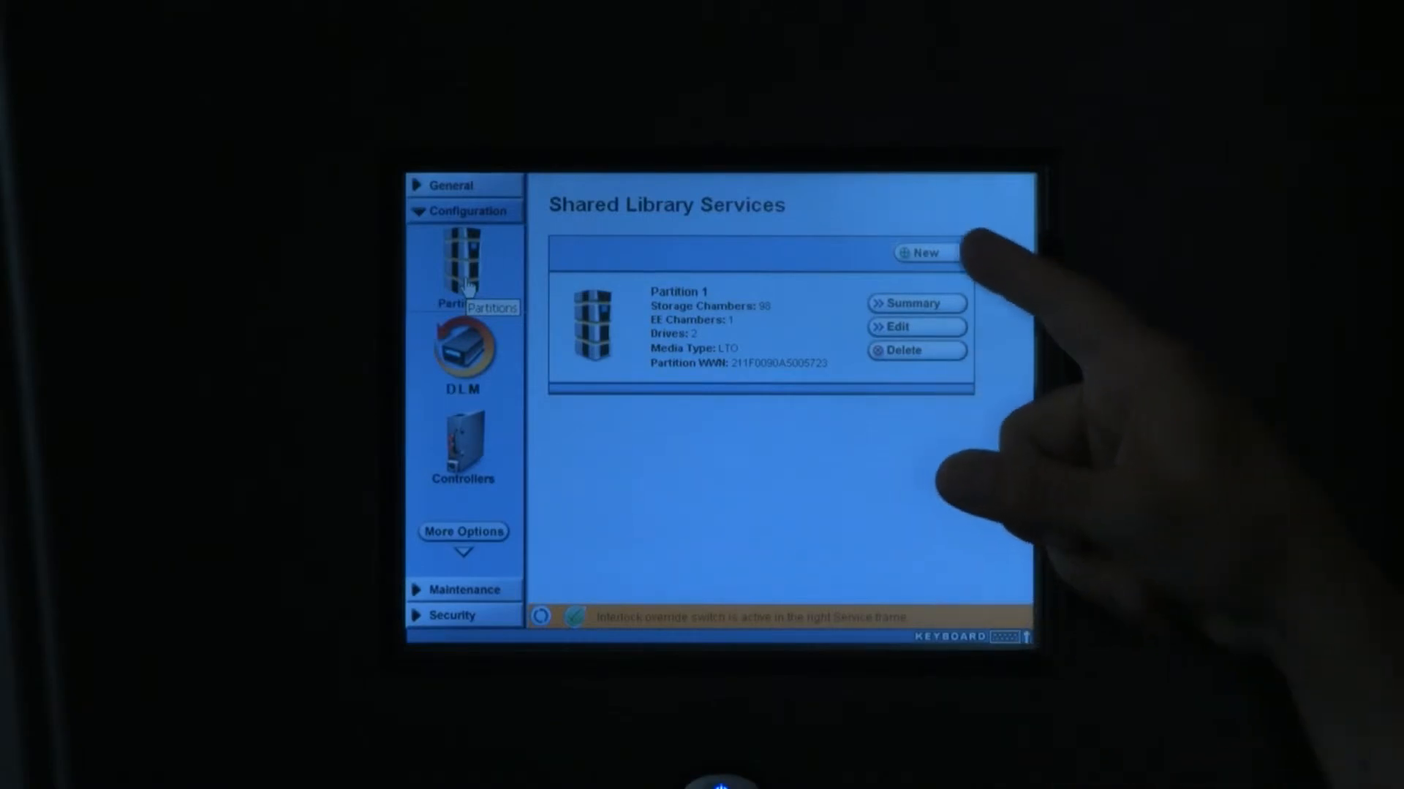
Create cleaning partition Clean 1 with LTO Clean media and 1 chamber, without saving library configuration, and save it.
left_click(924, 253)
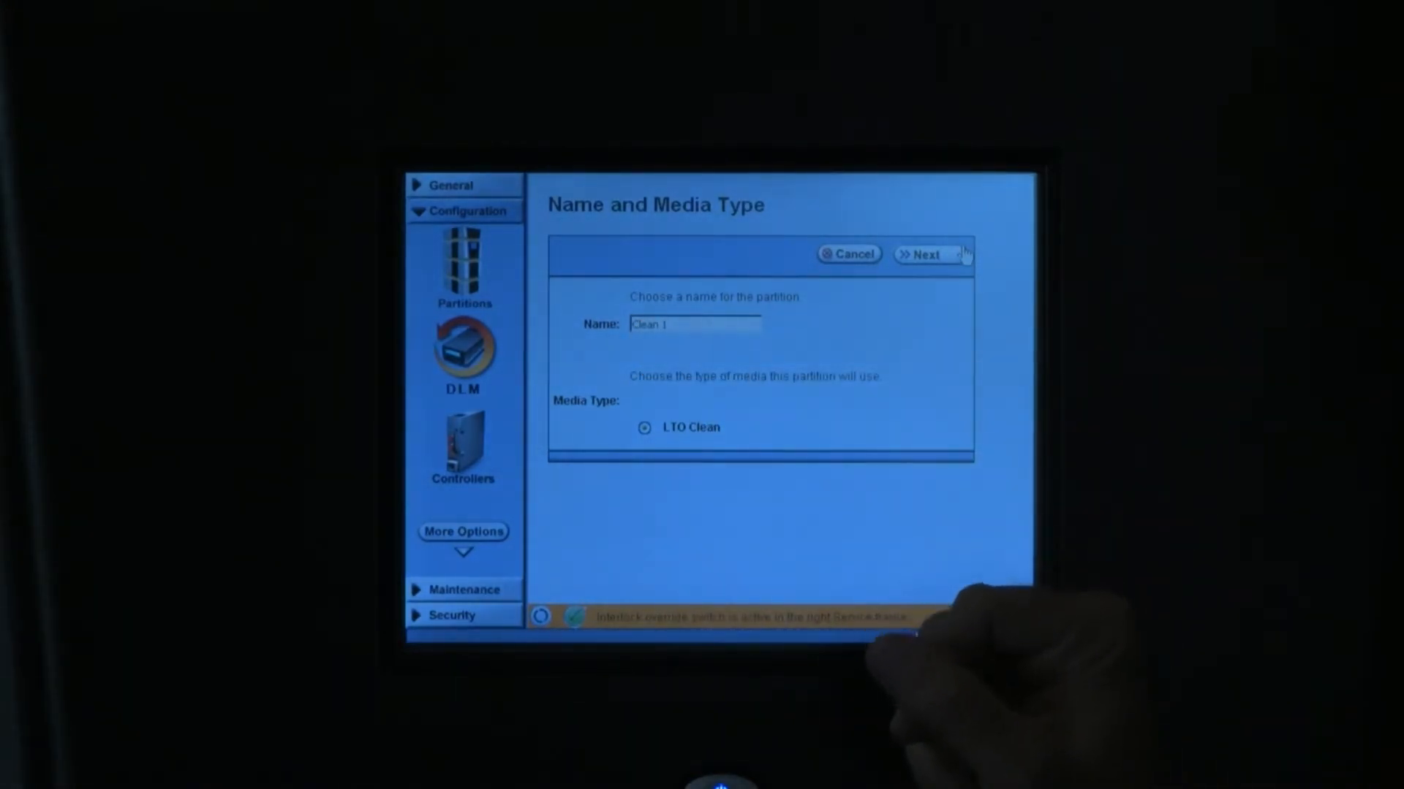
left_click(927, 255)
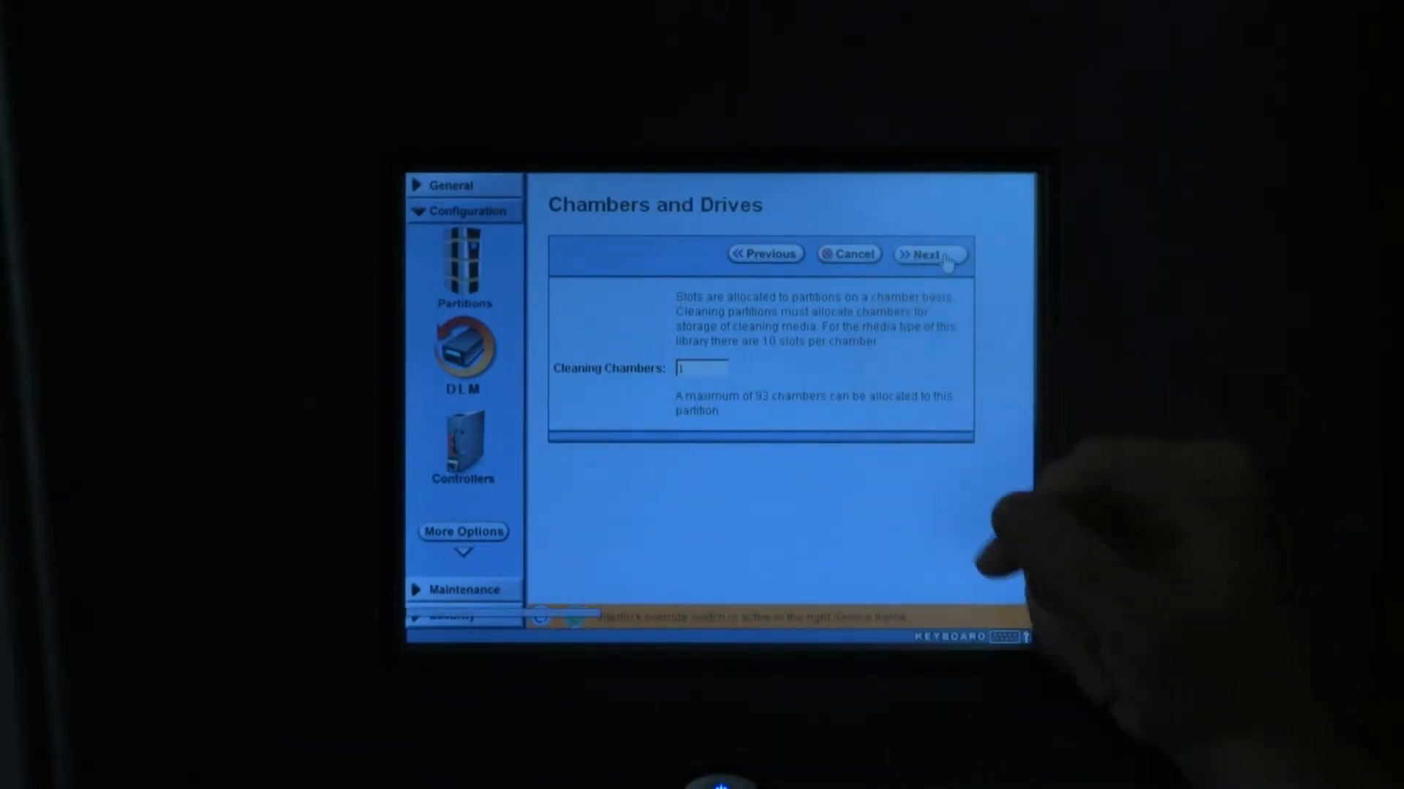
left_click(927, 253)
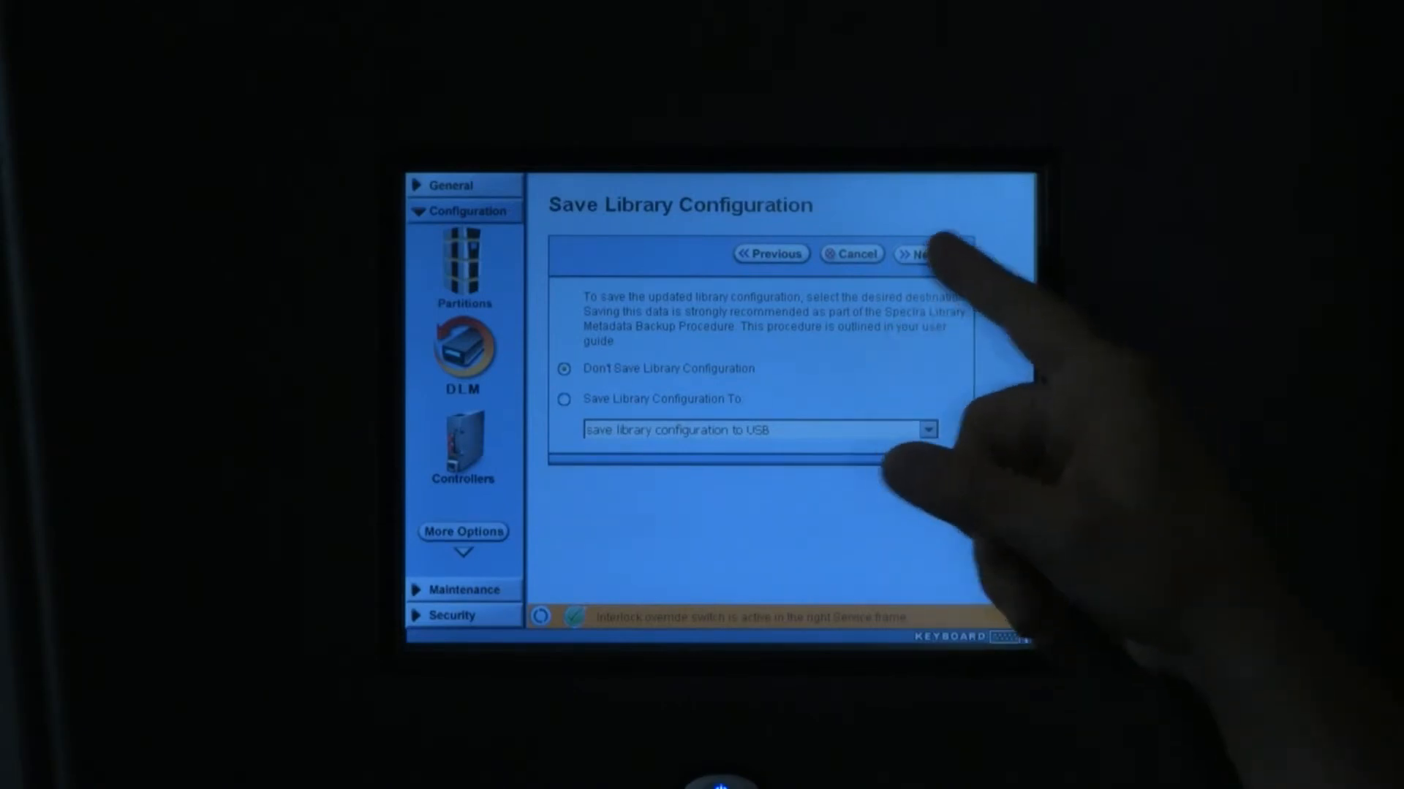
left_click(923, 253)
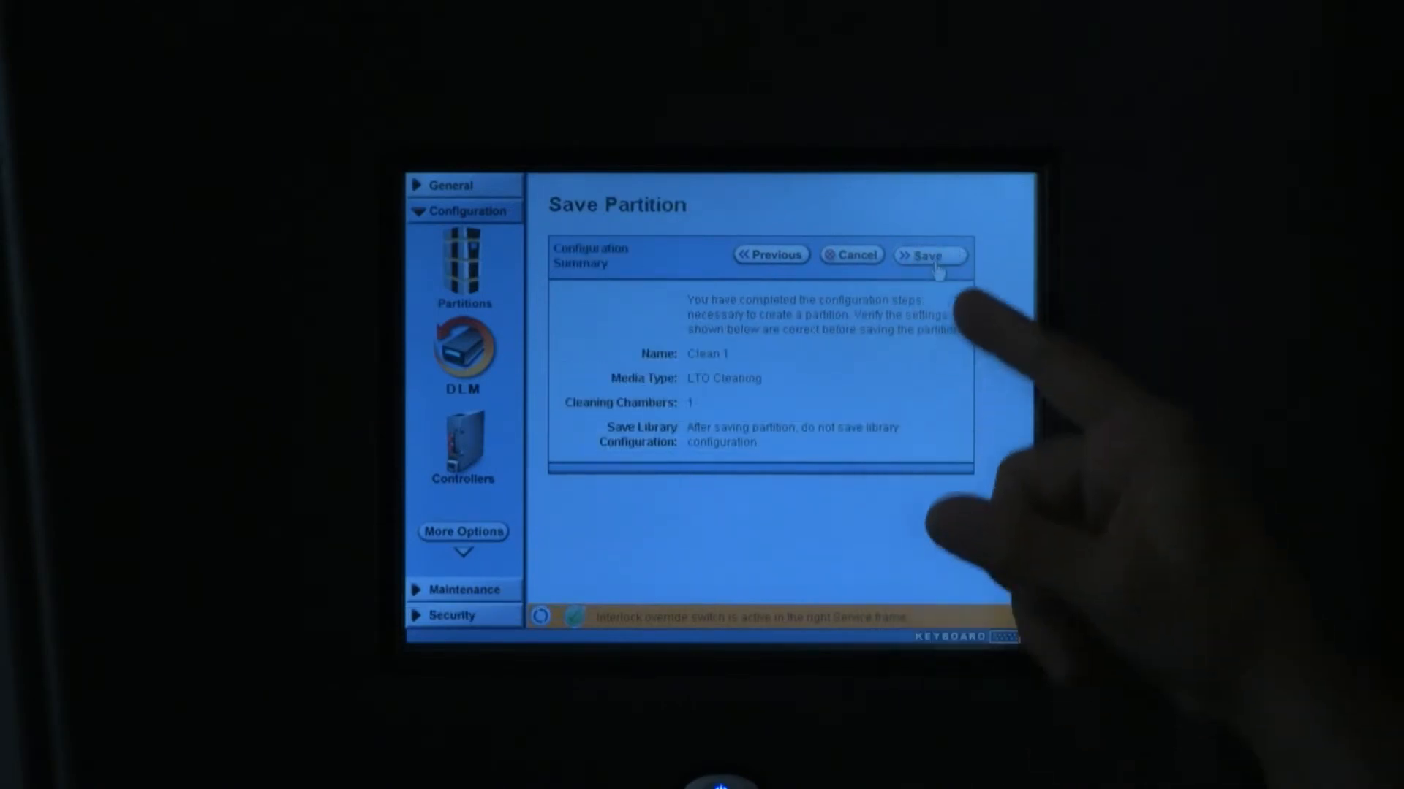
left_click(930, 255)
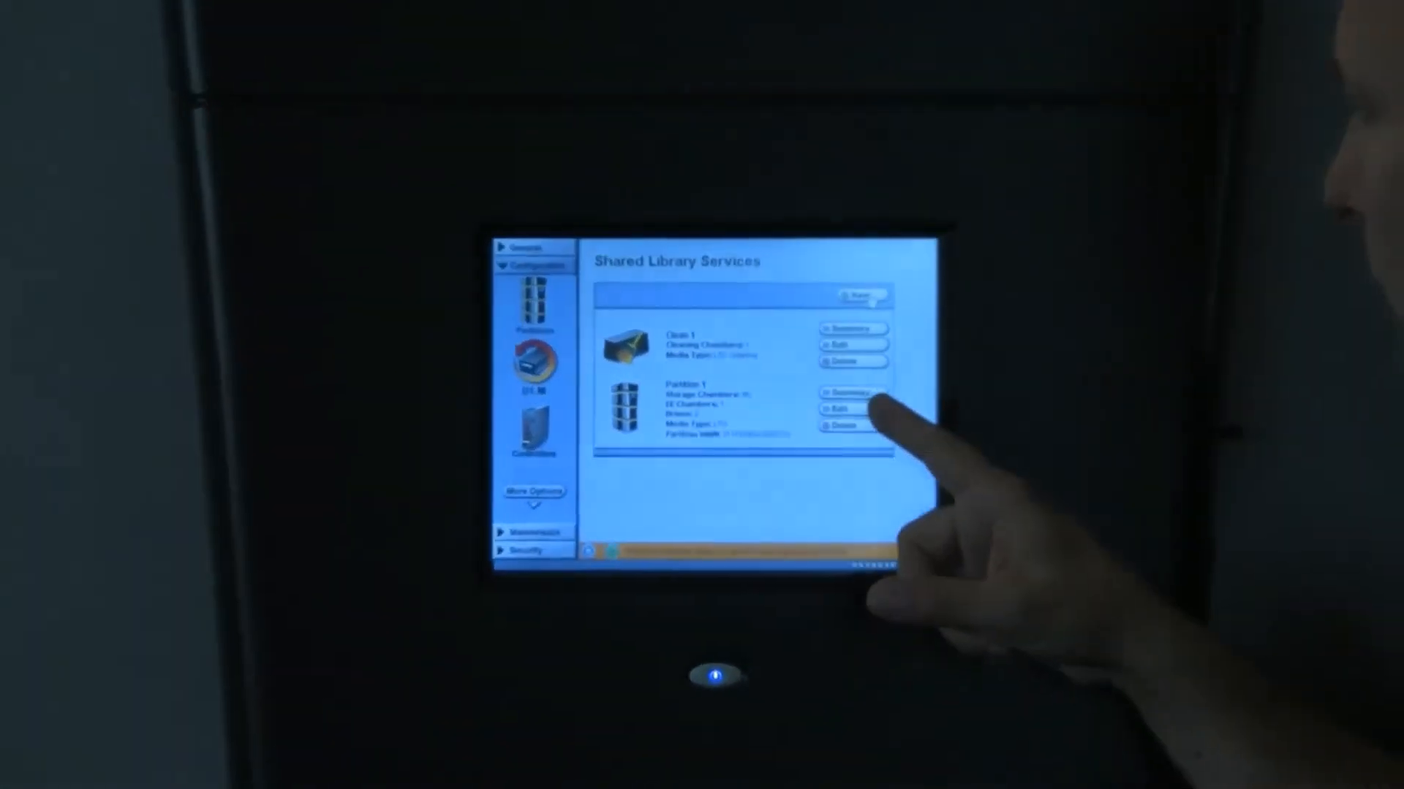
Start editing Partition 1, reaching its Name and Media Type page.
left_click(846, 409)
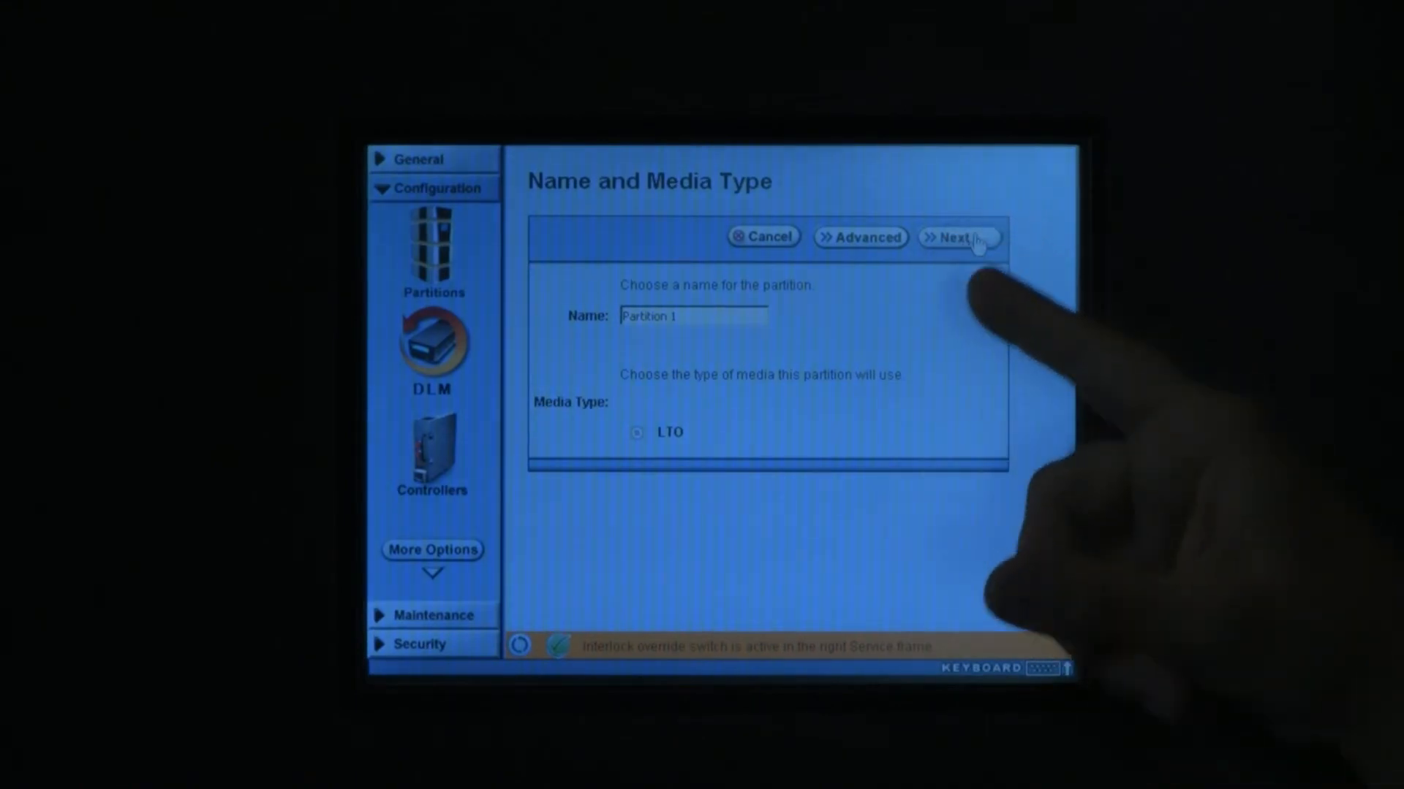
Keep Partition 1's name, LTO media, move type and spare drives, and set Clean 1 as its cleaning partition.
left_click(957, 237)
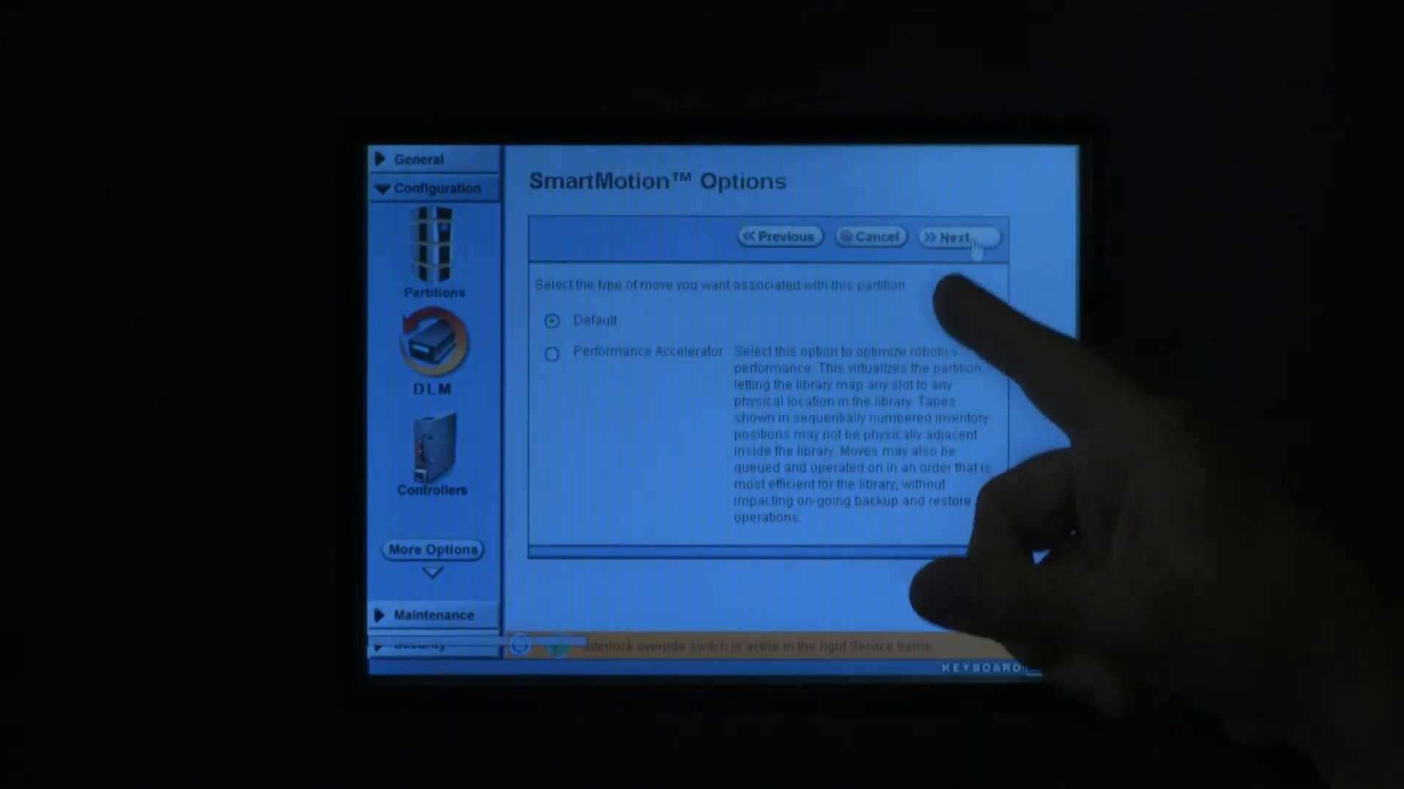
left_click(956, 237)
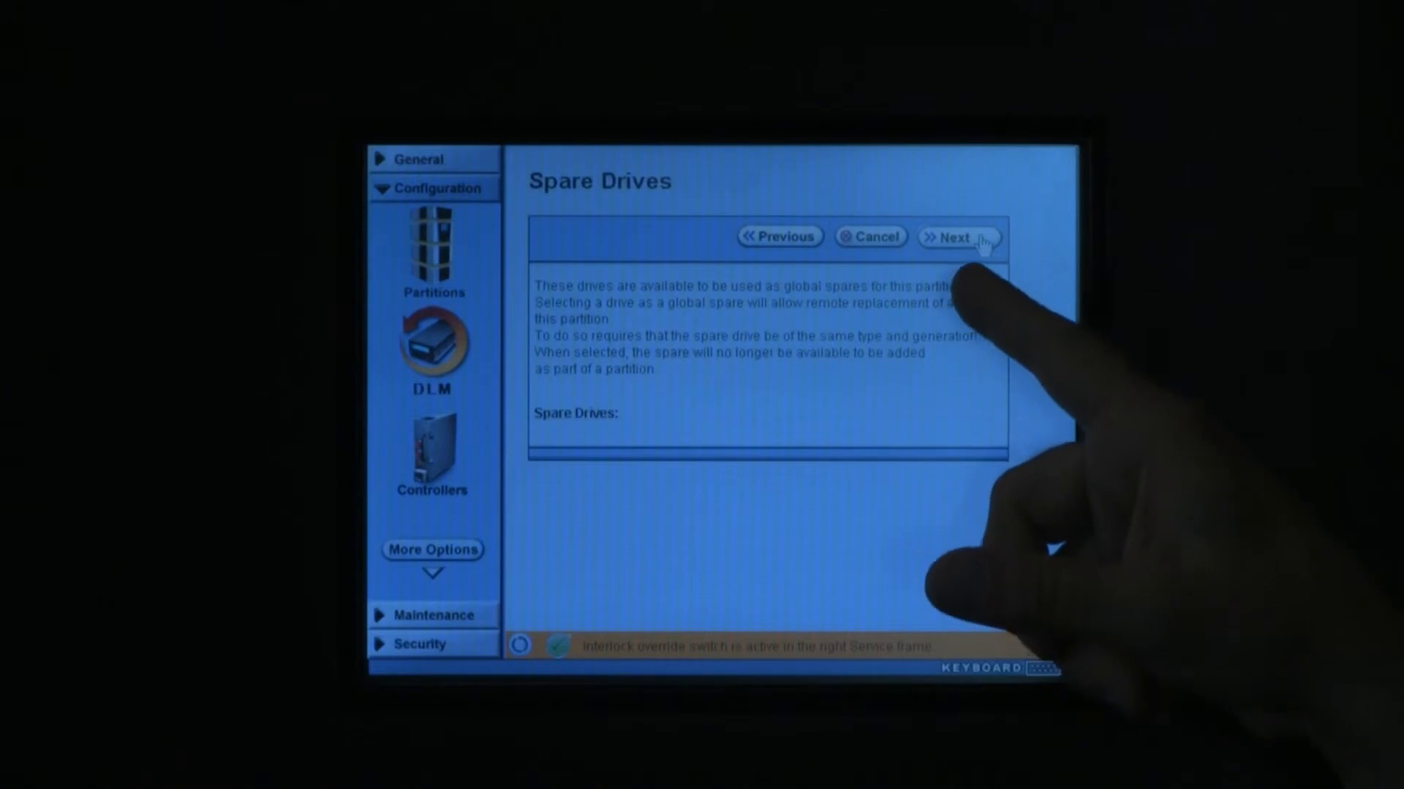
left_click(959, 237)
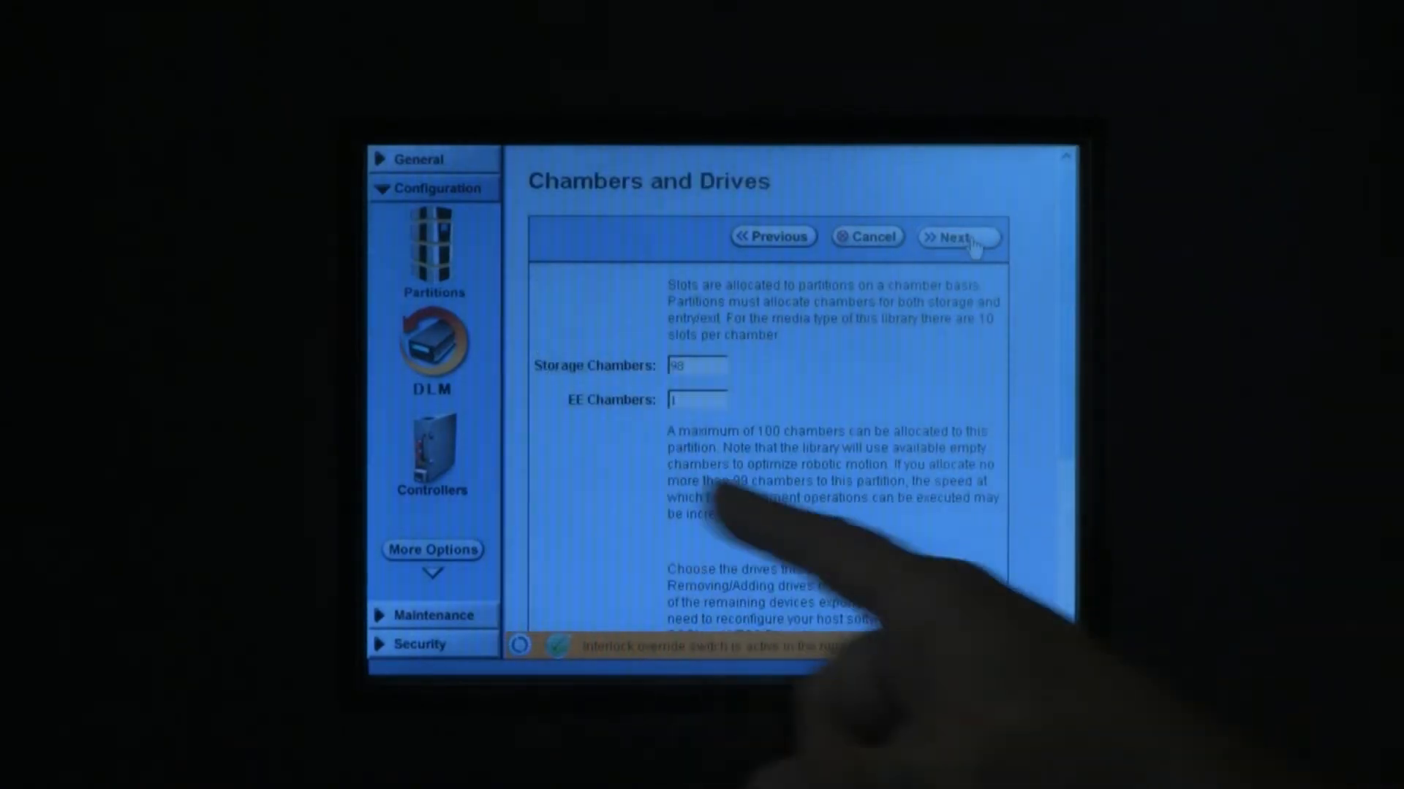
scroll("down", 3)
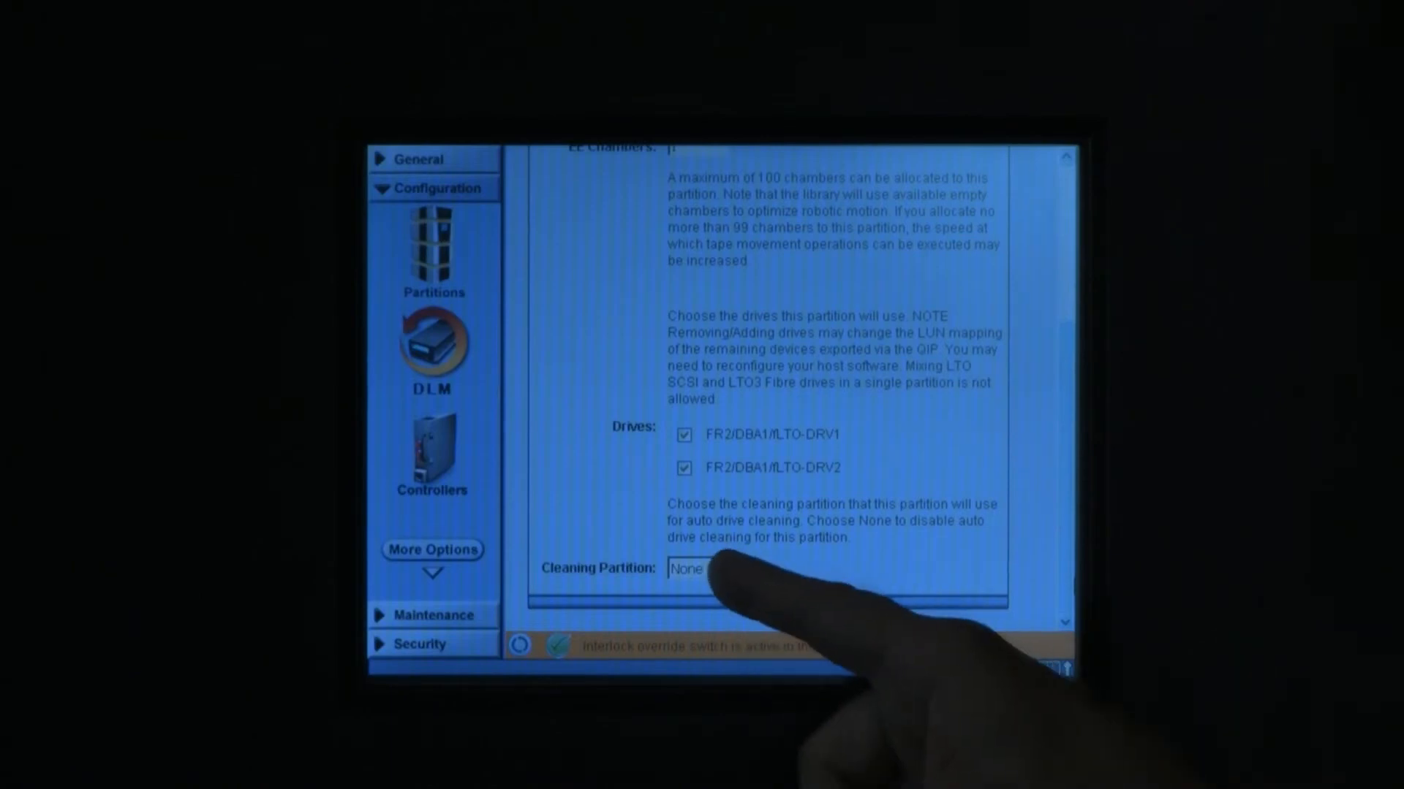
left_click(705, 567)
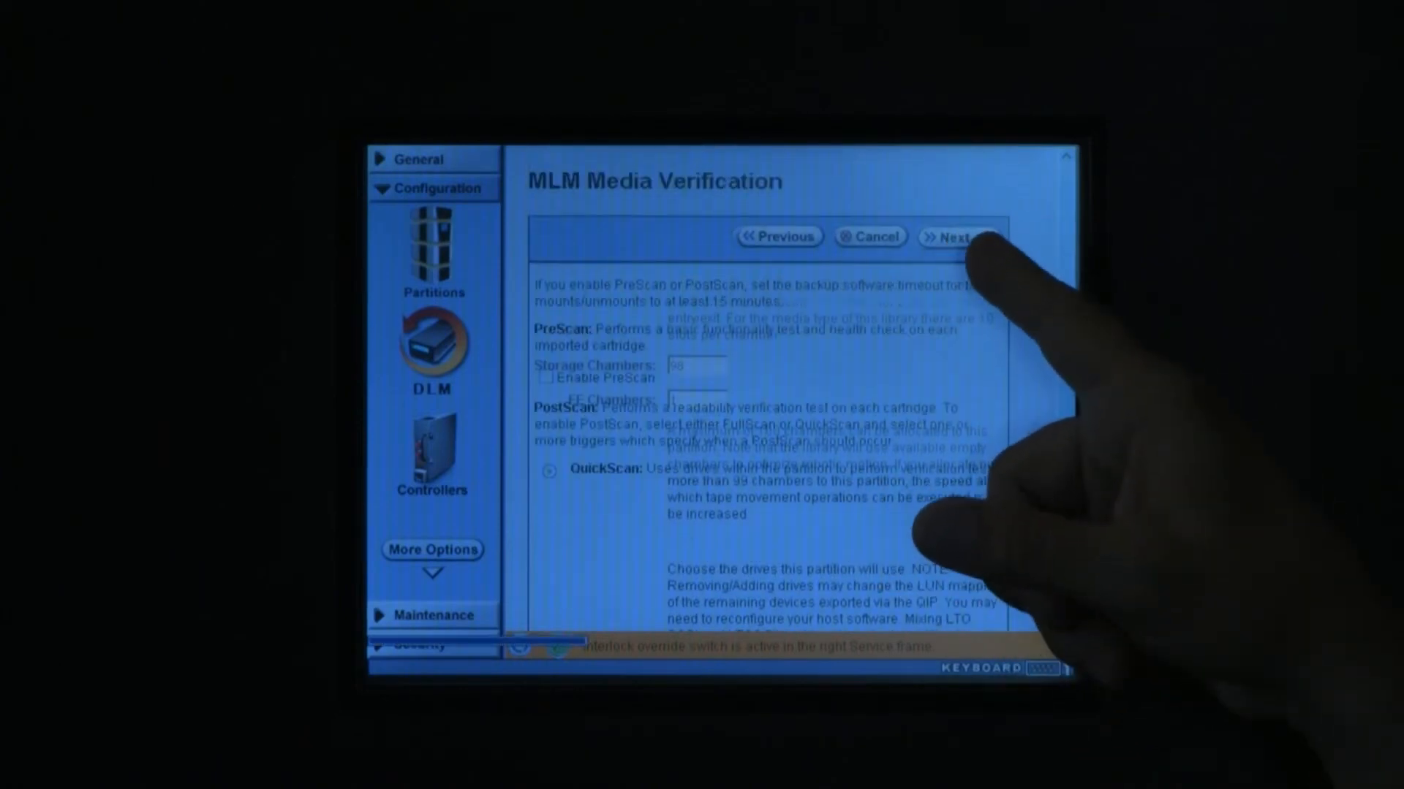
Accept media verification, all-user access and F-QIP port settings so Partition 1's configuration begins applying.
left_click(956, 237)
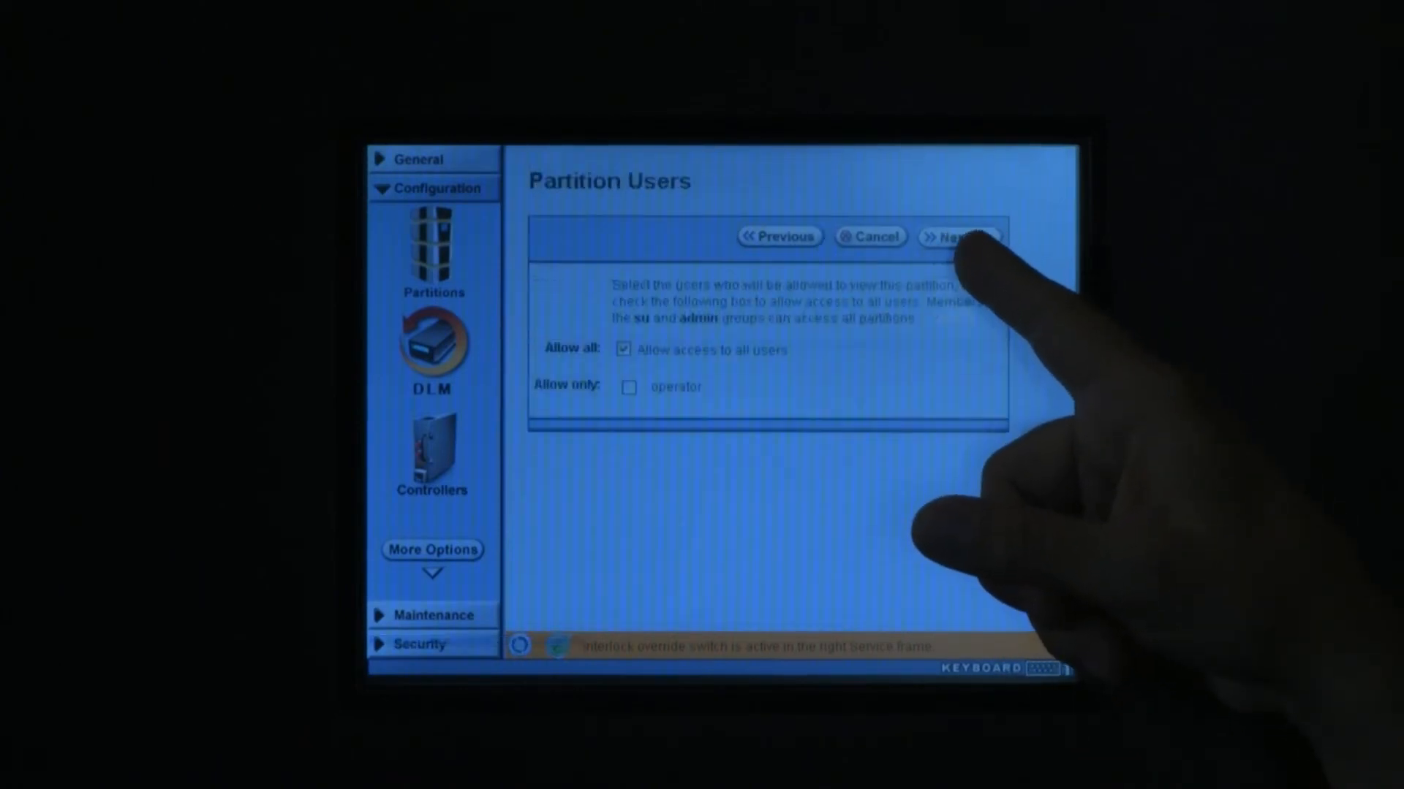
left_click(957, 237)
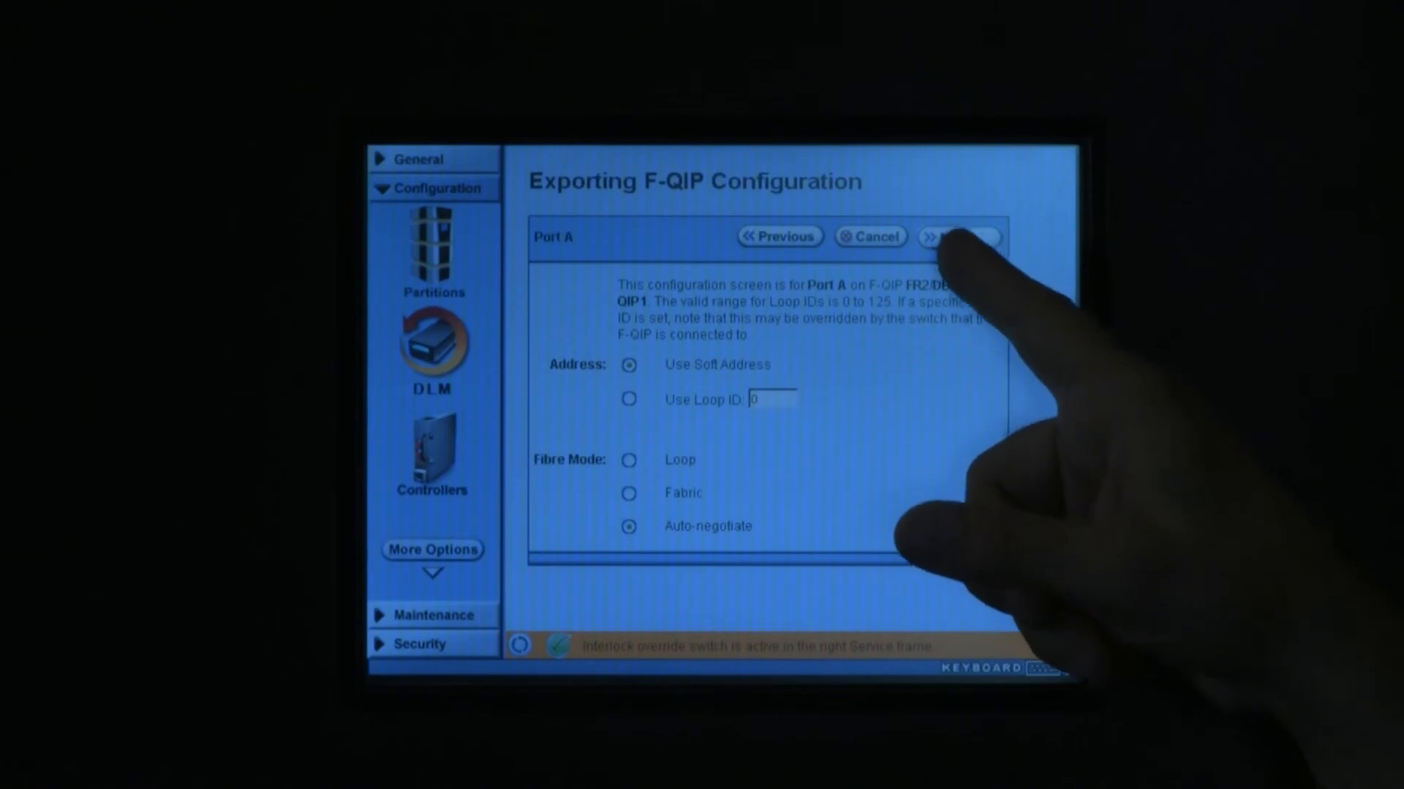
left_click(957, 237)
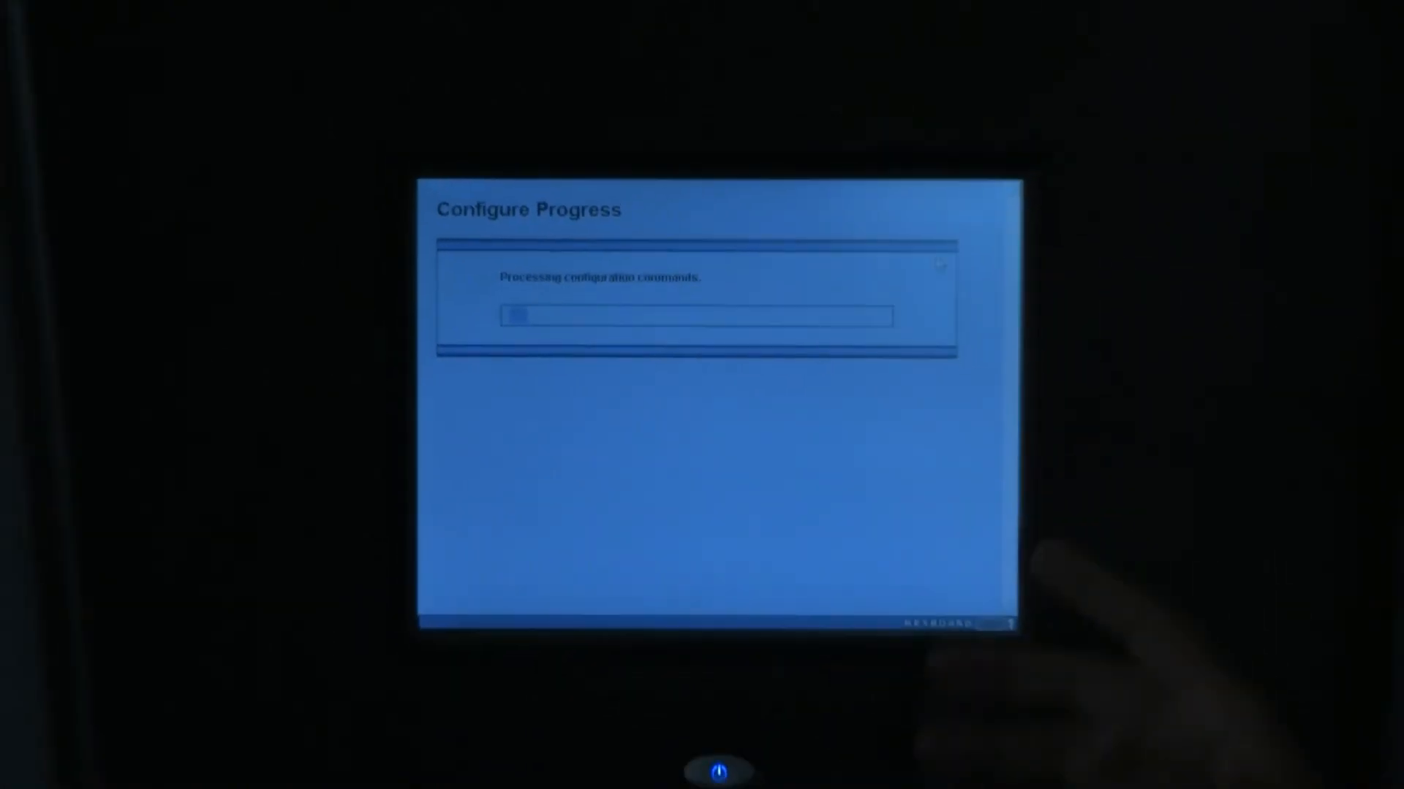